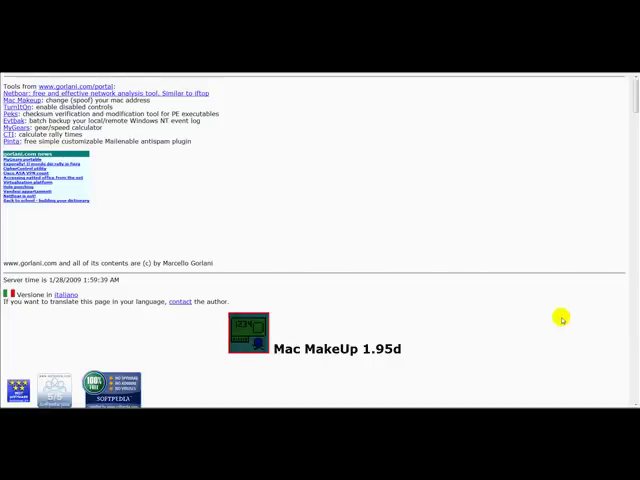
mouse_move(328, 256)
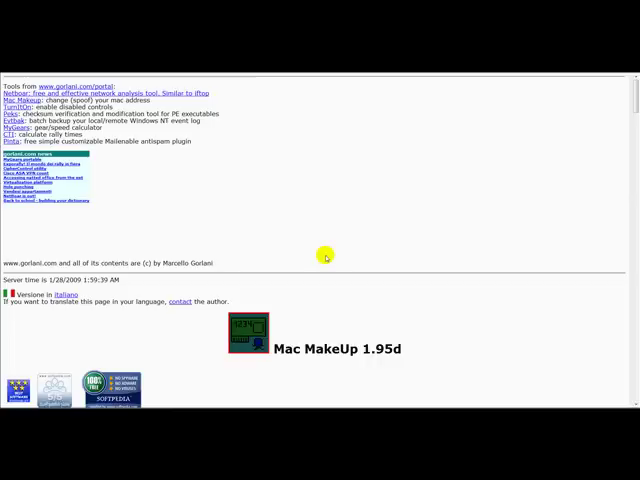
mouse_move(324, 252)
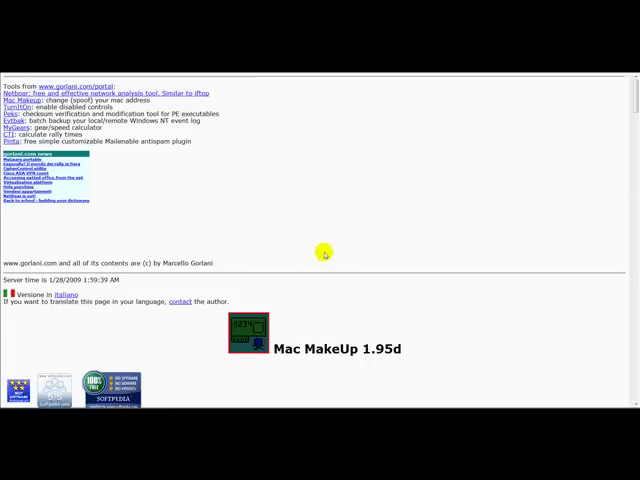
mouse_move(222, 205)
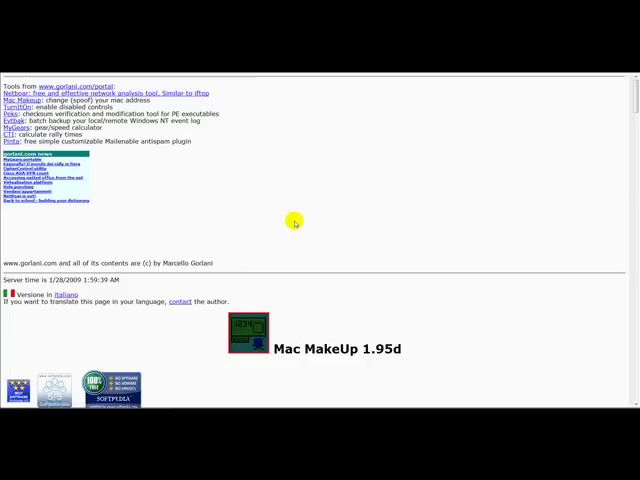
mouse_move(283, 213)
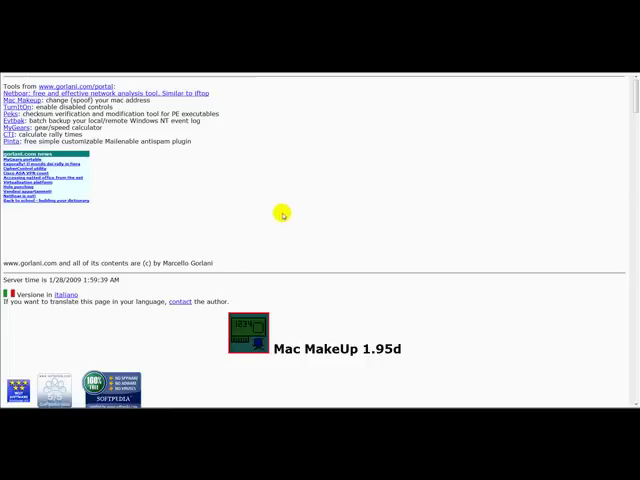
mouse_move(282, 212)
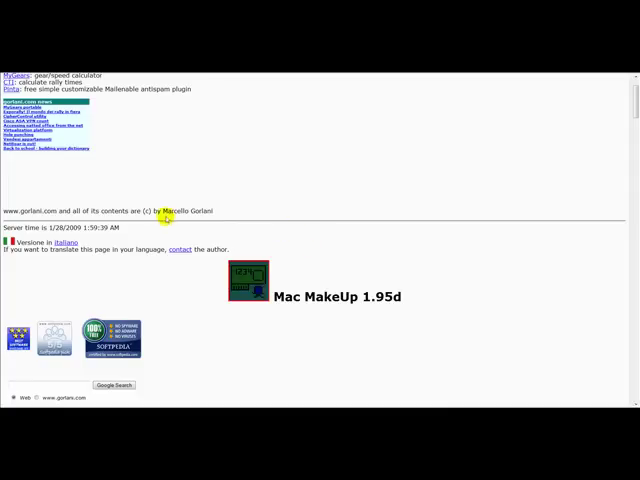
mouse_move(250, 211)
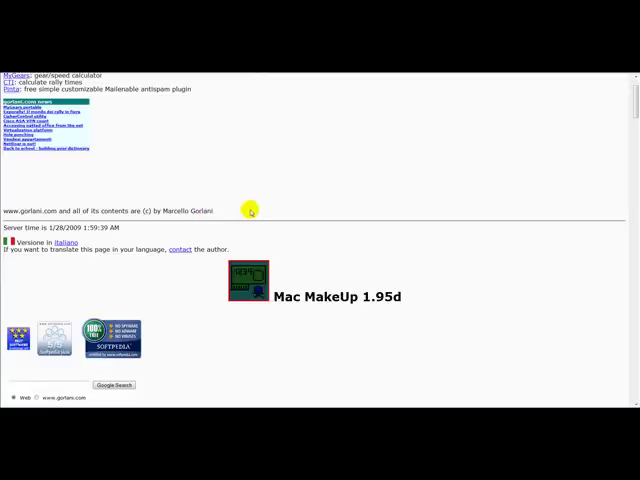
Scroll the Mac MakeUp 1.95d page down to the site search section
scroll(down, 3)
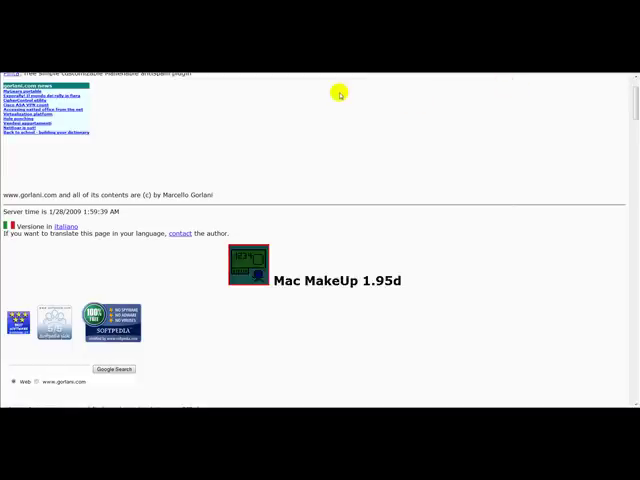
mouse_move(243, 193)
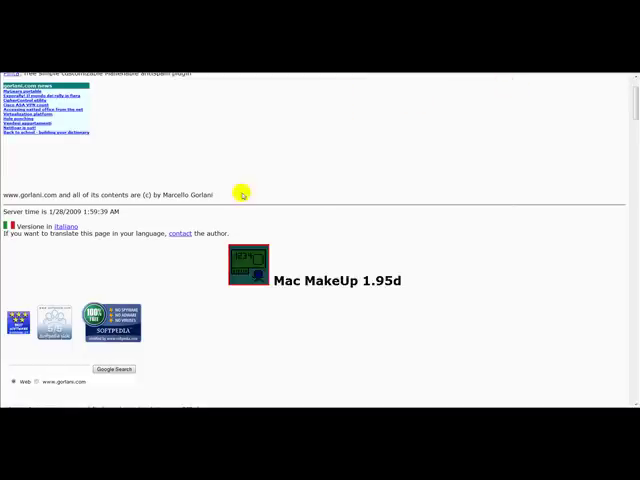
mouse_move(361, 224)
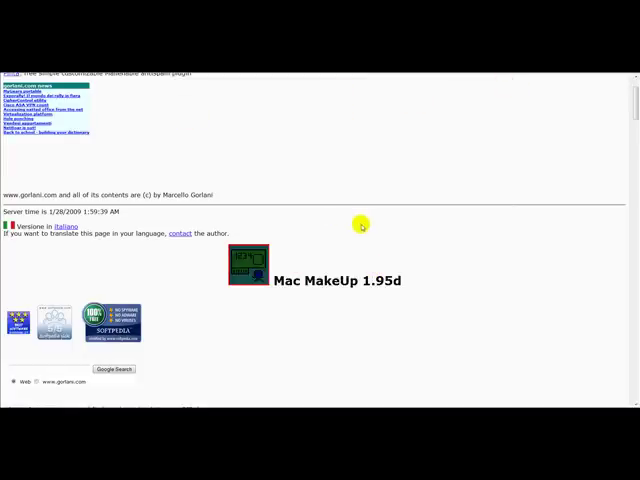
mouse_move(363, 268)
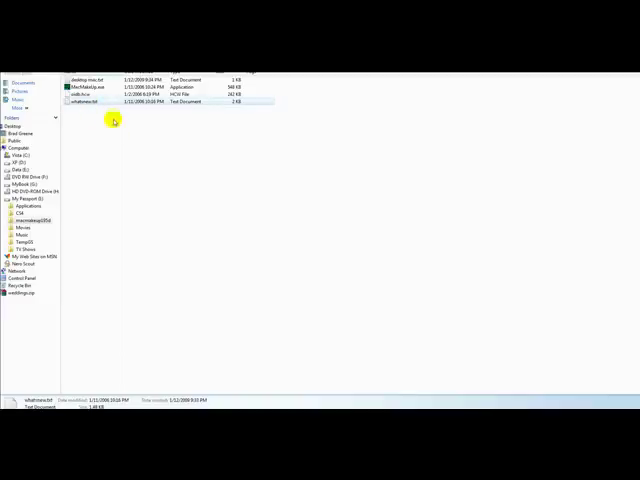
Start MacMakeUp.exe from the extracted macmakeup folder
click(90, 79)
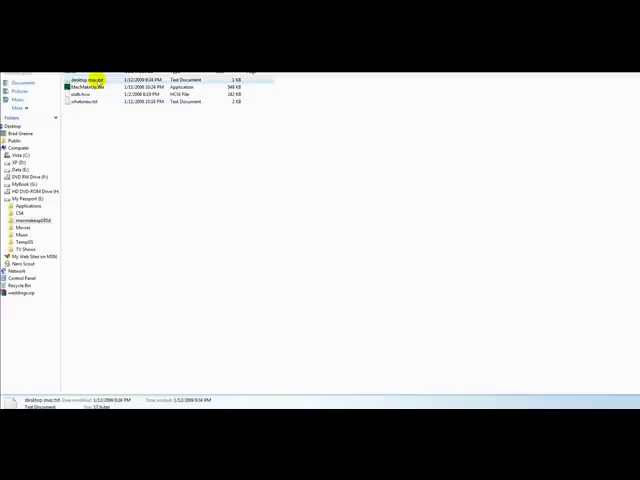
mouse_move(88, 87)
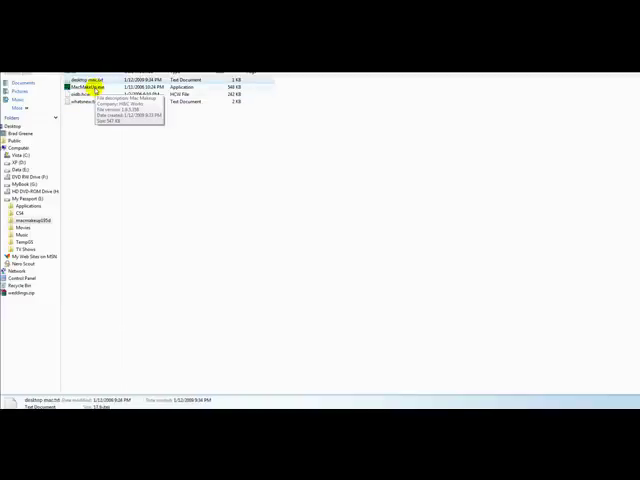
double_click(90, 87)
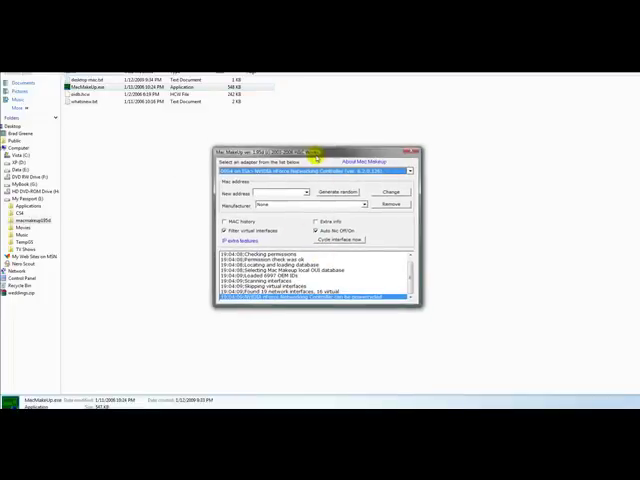
Select NVIDIA nForce Networking Controller from the adapter dropdown
click(398, 170)
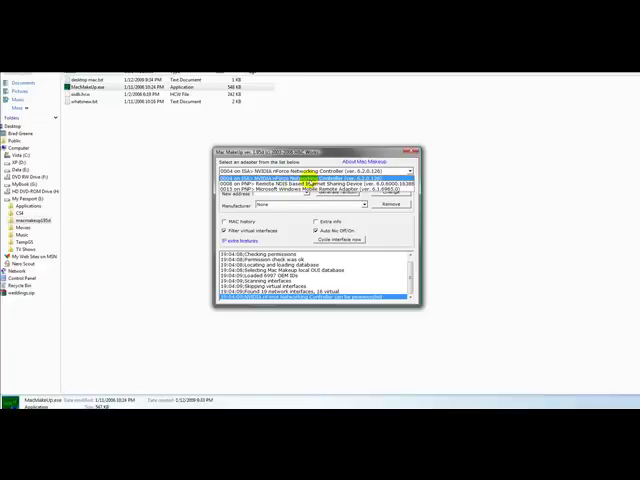
click(310, 186)
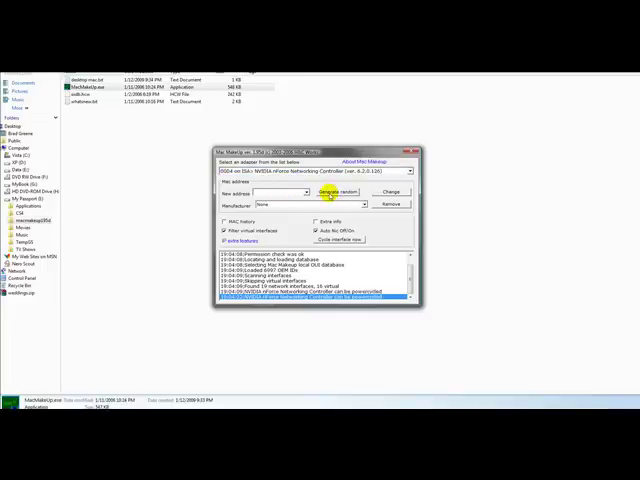
Generate a completely random new MAC address for the NVIDIA adapter
click(338, 192)
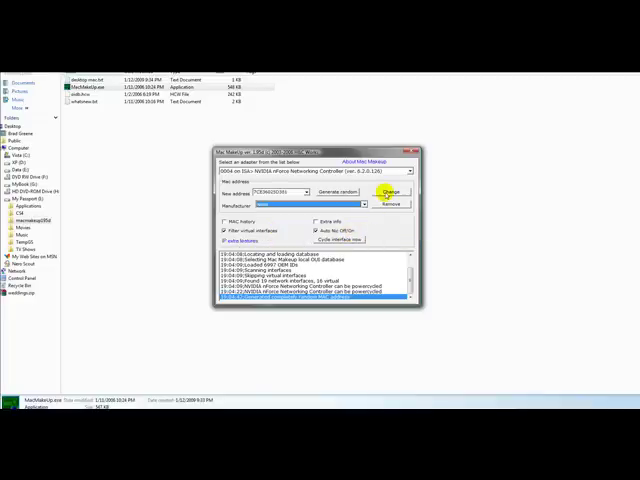
click(389, 192)
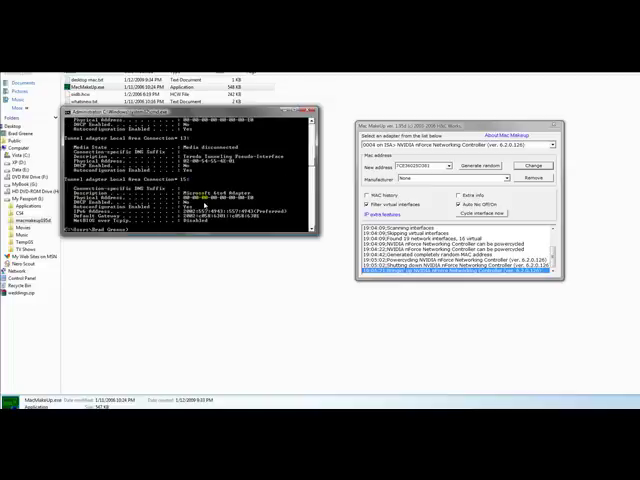
mouse_move(315, 160)
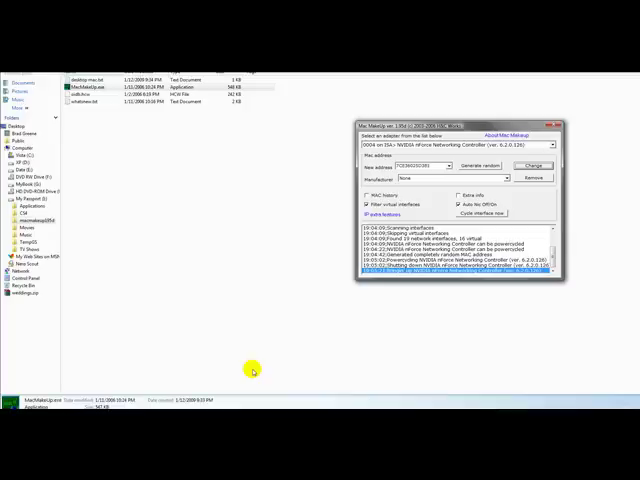
mouse_move(588, 365)
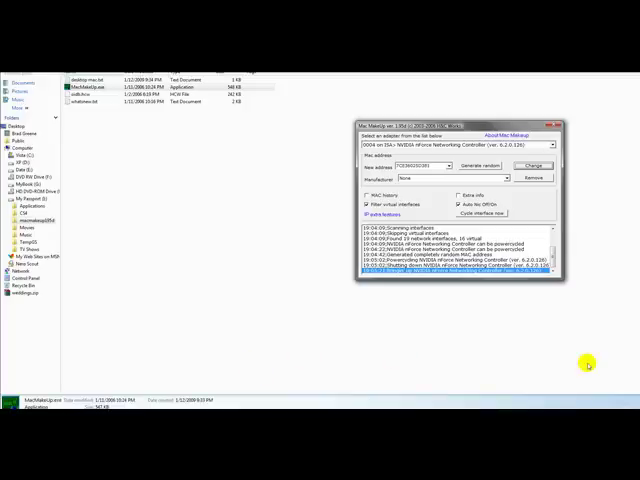